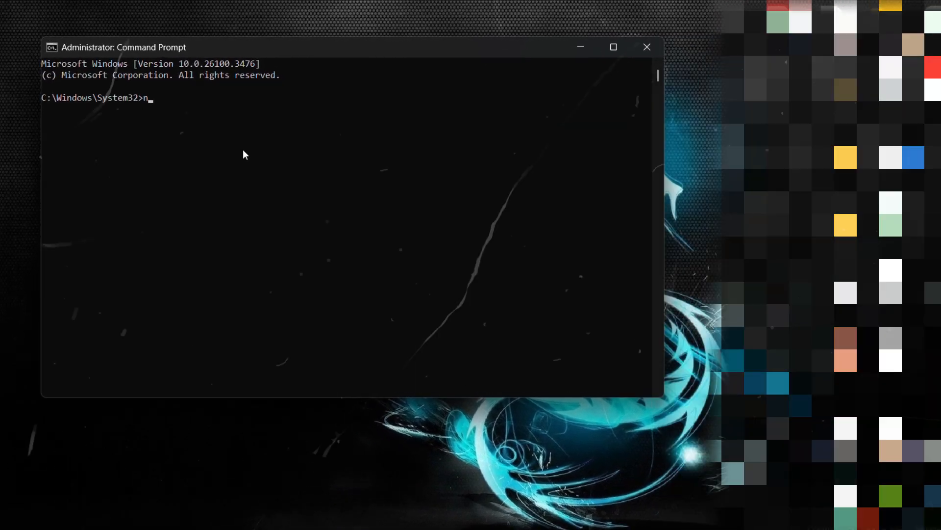
Run netstat -nbf in the elevated Command Prompt to list the PC's network connections.
type("etstat -")
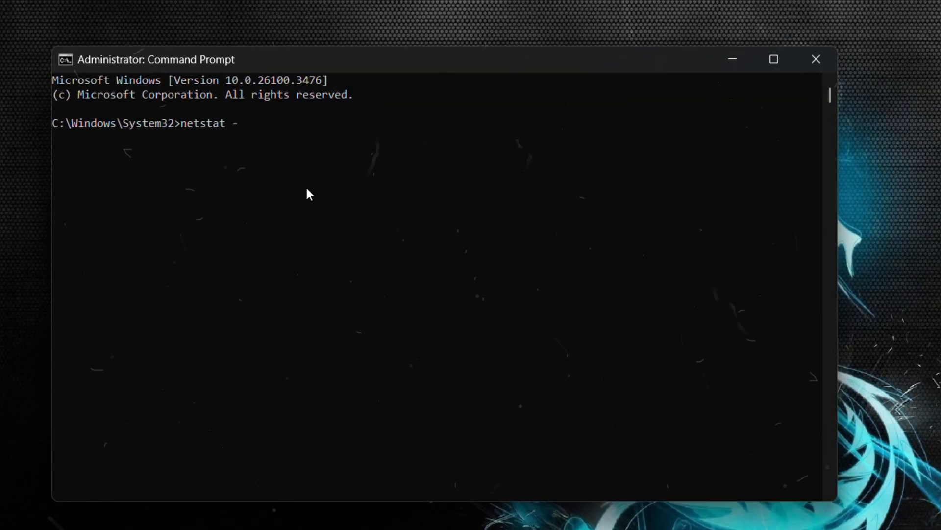
type("nbf")
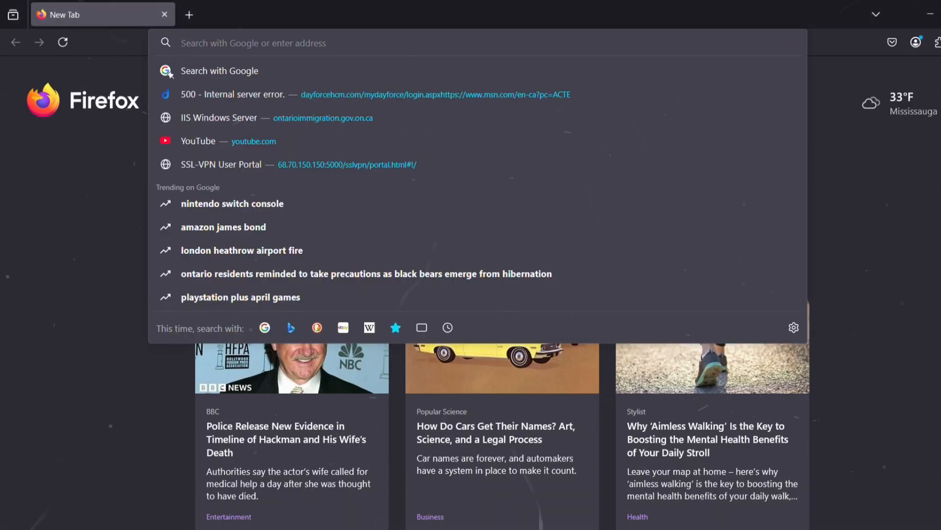
Search Google for 'Download process hacker' and go to the SourceForge download result.
type("Download proc")
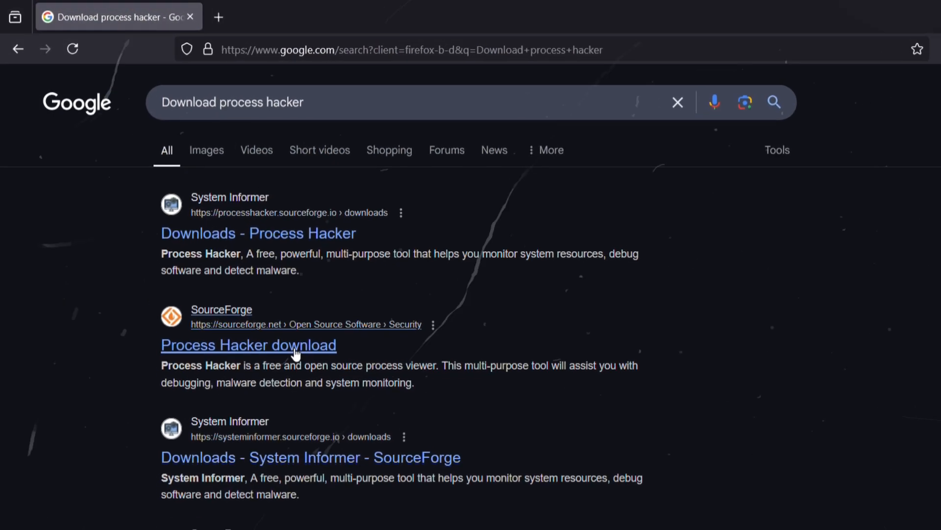
left_click(249, 344)
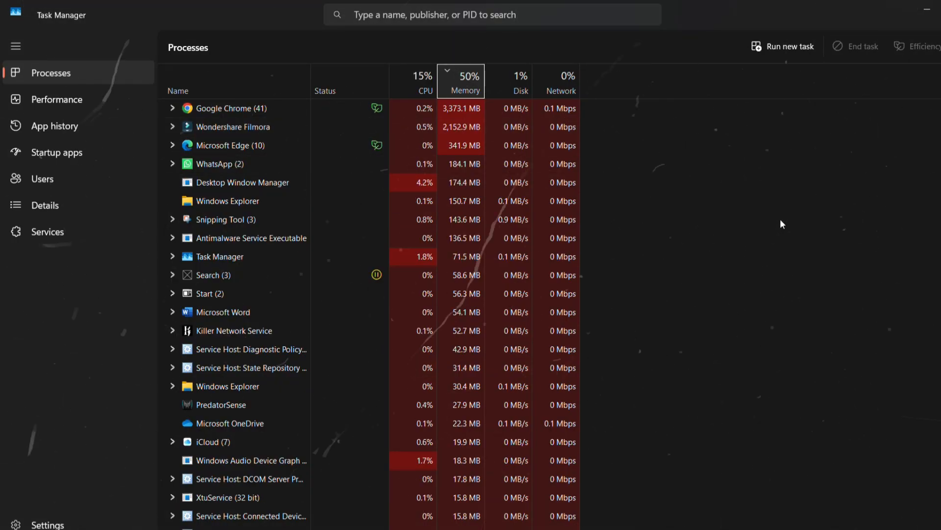
Review the running processes in Task Manager sorted by memory use.
left_click(57, 152)
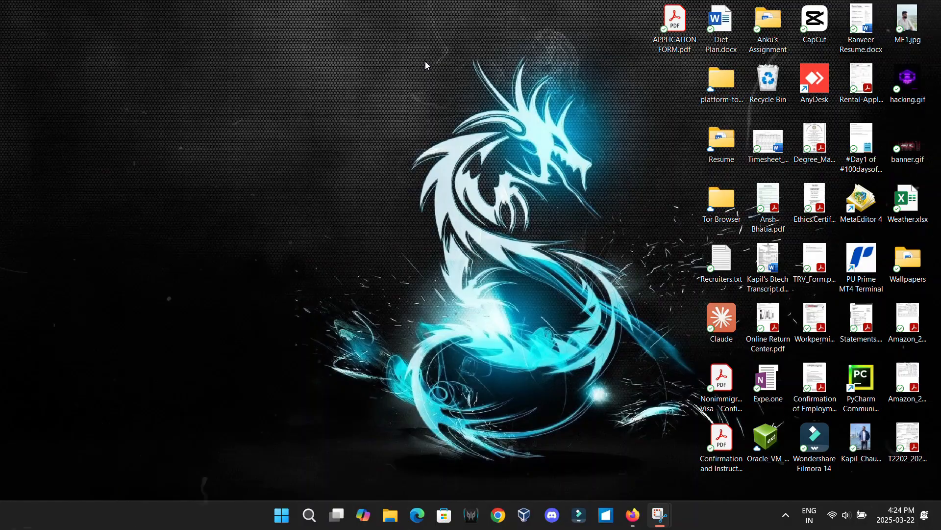
Launch regedit and inspect the startup entries under HKLM\SOFTWARE\Microsoft\Windows\CurrentVersion\Run.
type("reged")
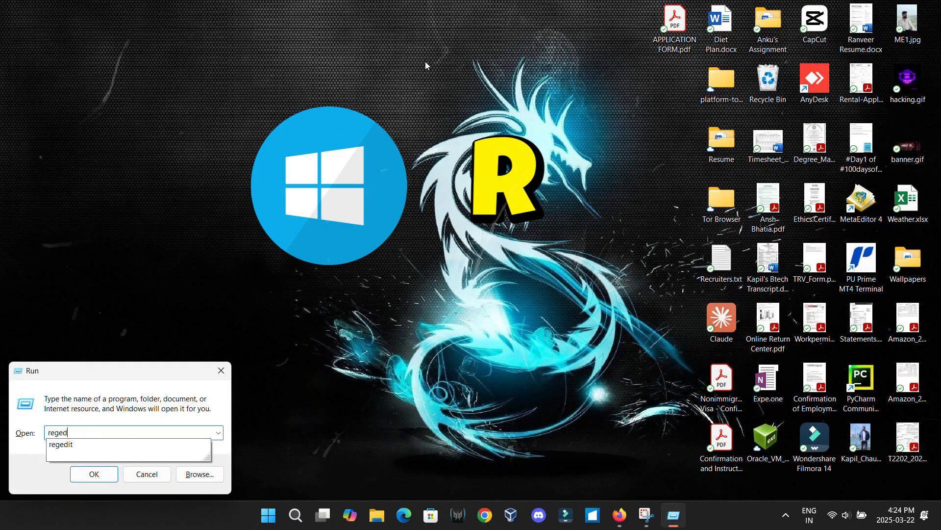
left_click(94, 474)
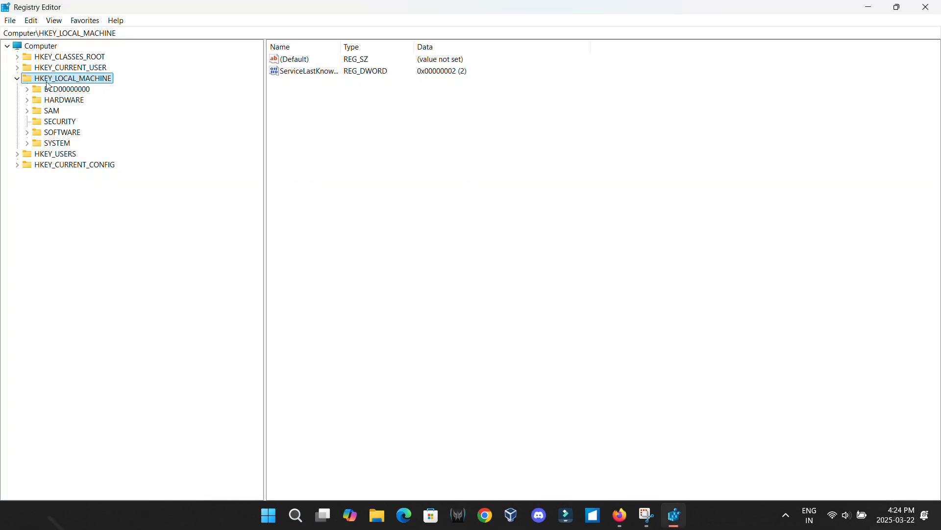
mouse_move(35, 136)
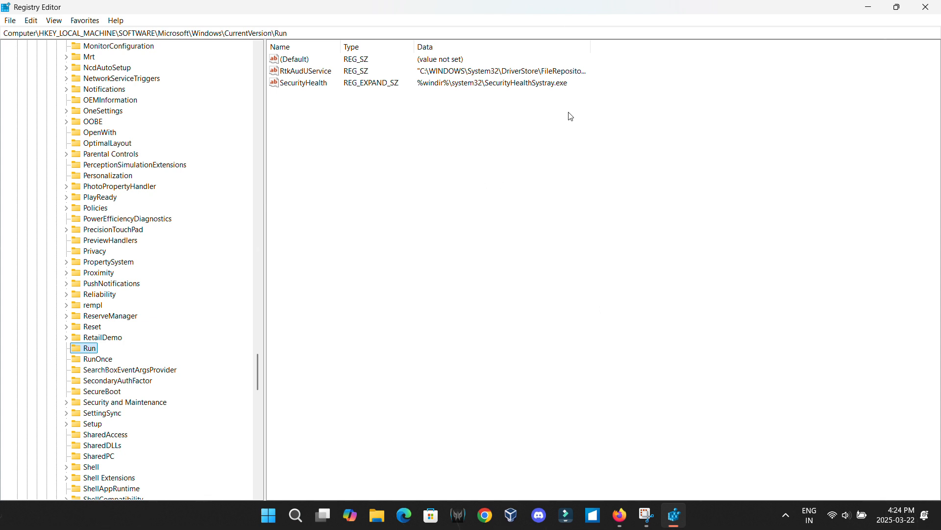
left_click(295, 58)
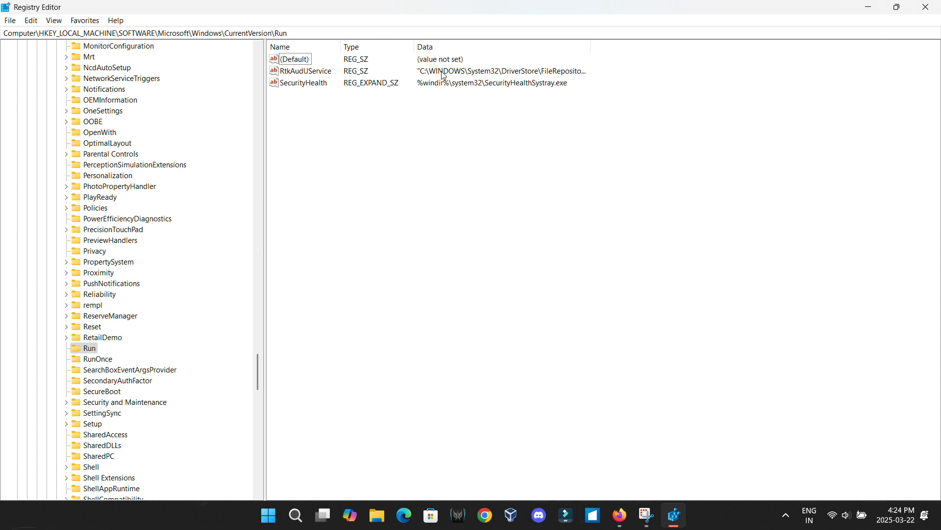
type("ta")
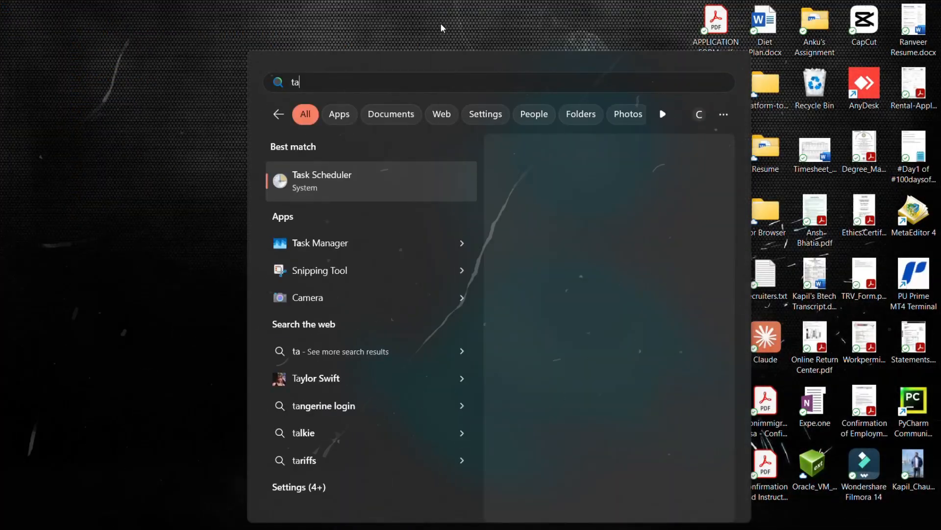
Inspect the ACC, Adobe Acrobat Update Task and Quick Access tasks in the Task Scheduler Library.
left_click(322, 181)
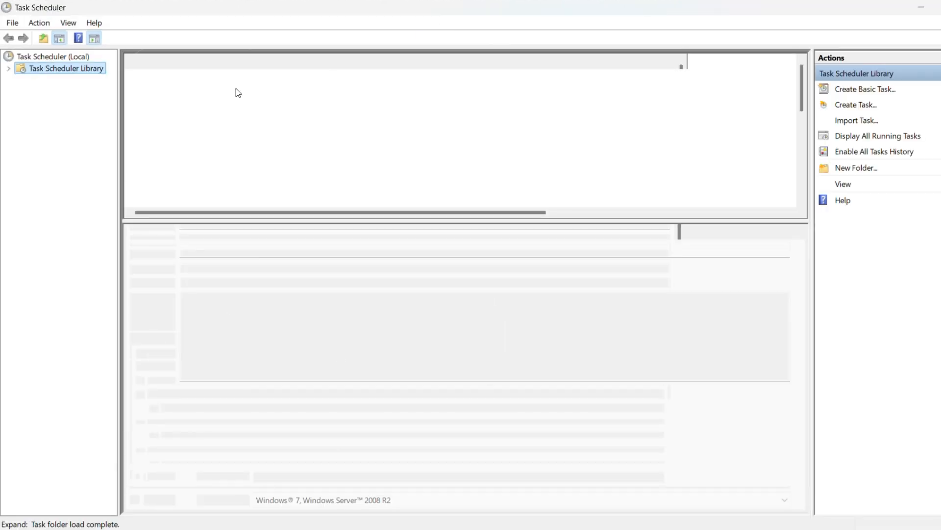
left_click(64, 67)
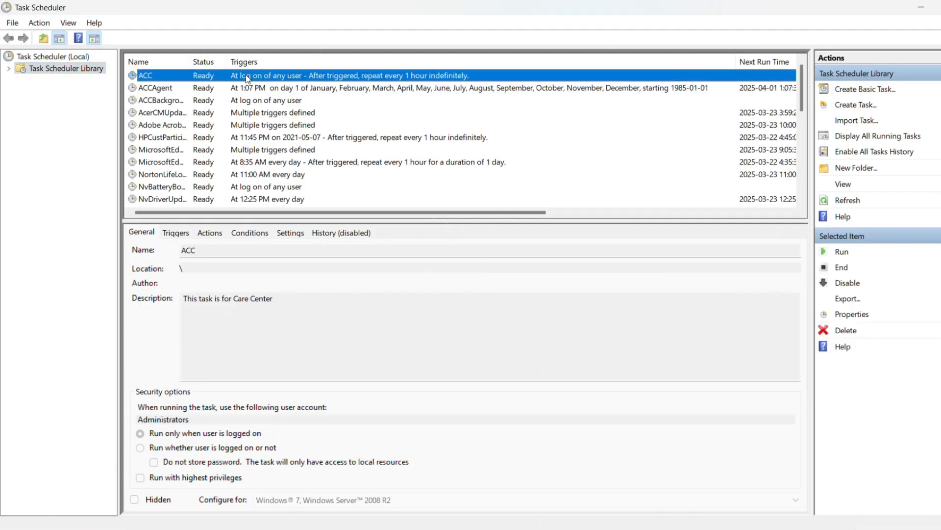
left_click(161, 124)
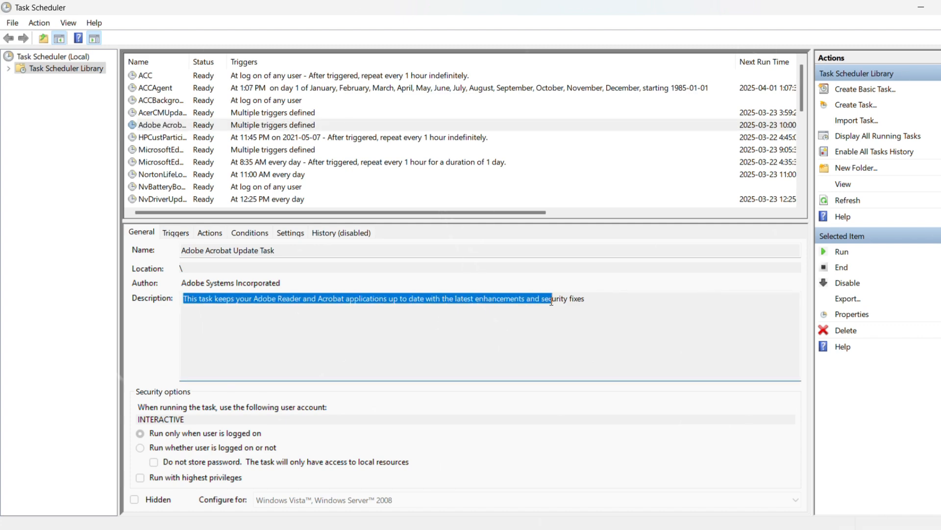
left_click(162, 161)
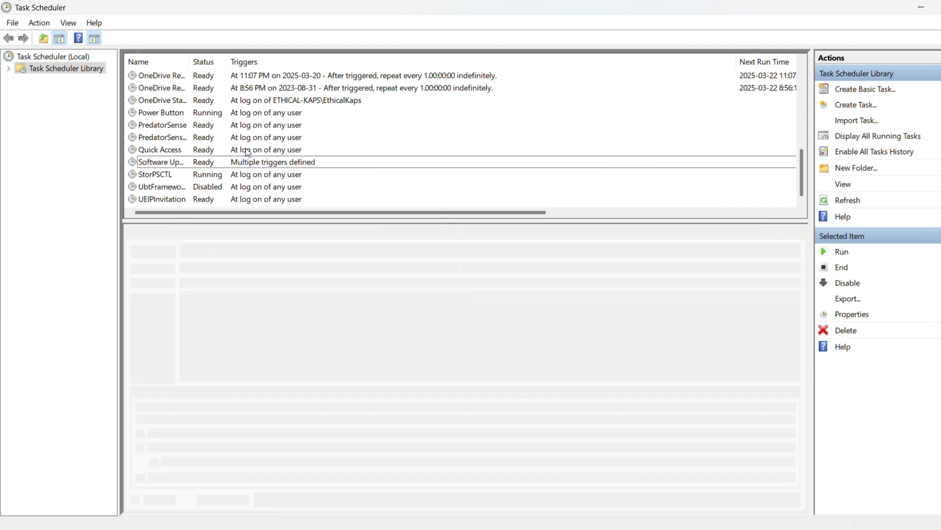
left_click(160, 149)
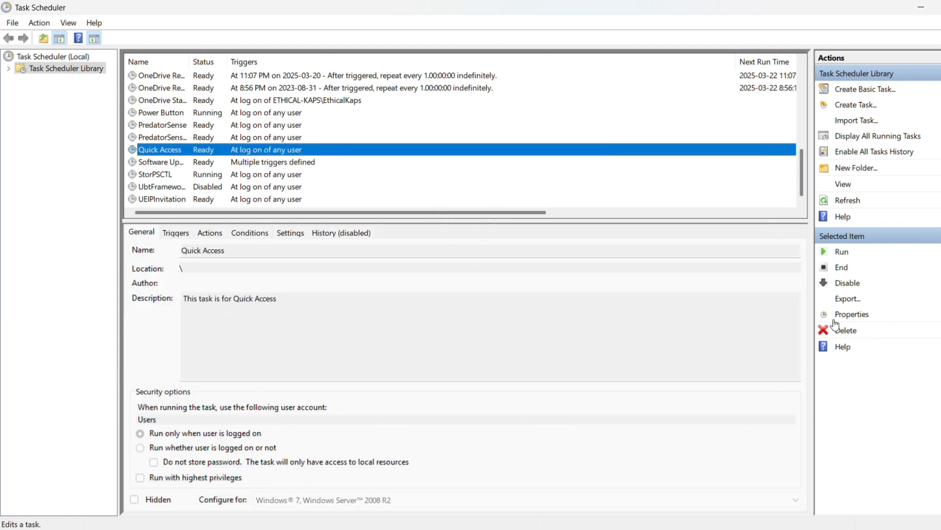